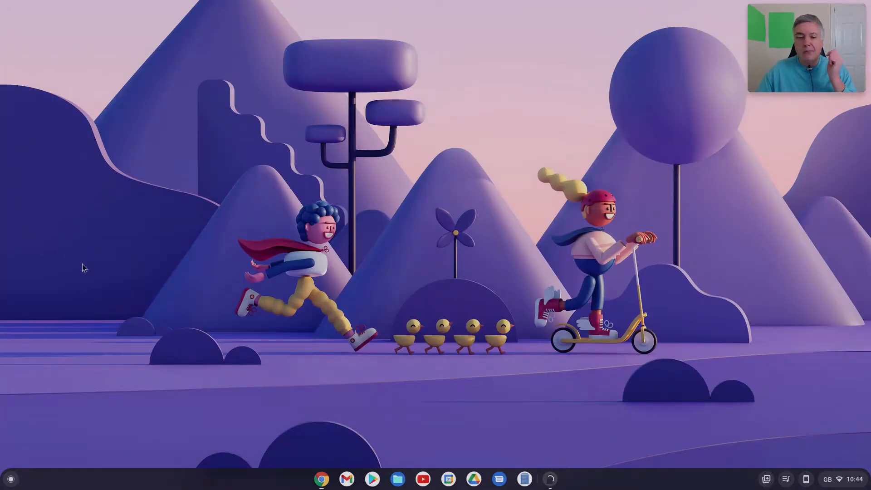
mouse_move(397, 244)
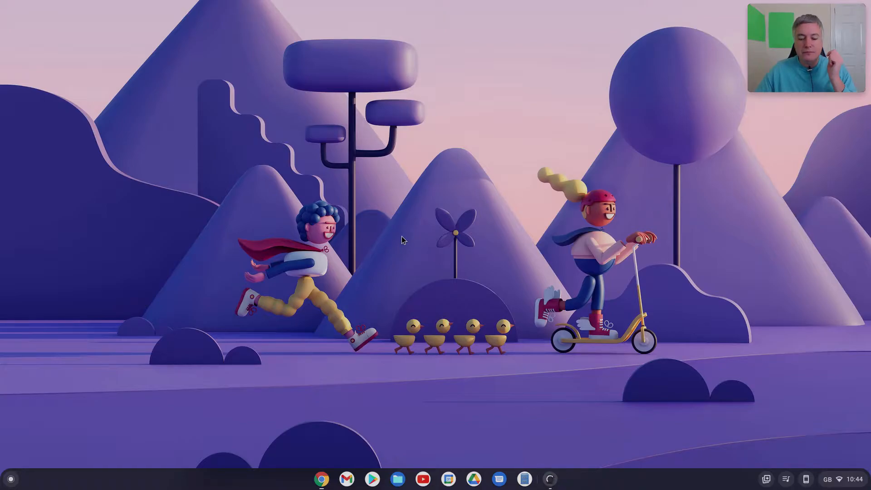
mouse_move(542, 263)
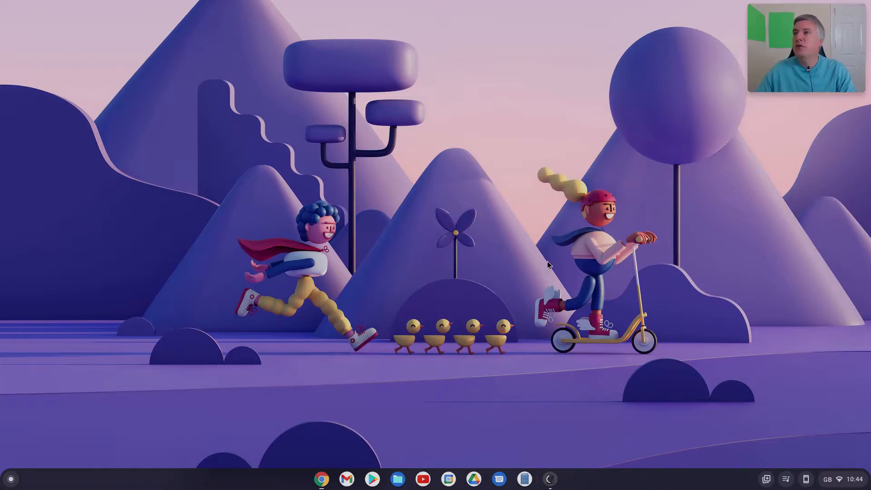
- Bring up Discover's Featured page while it checks for updates
click(551, 479)
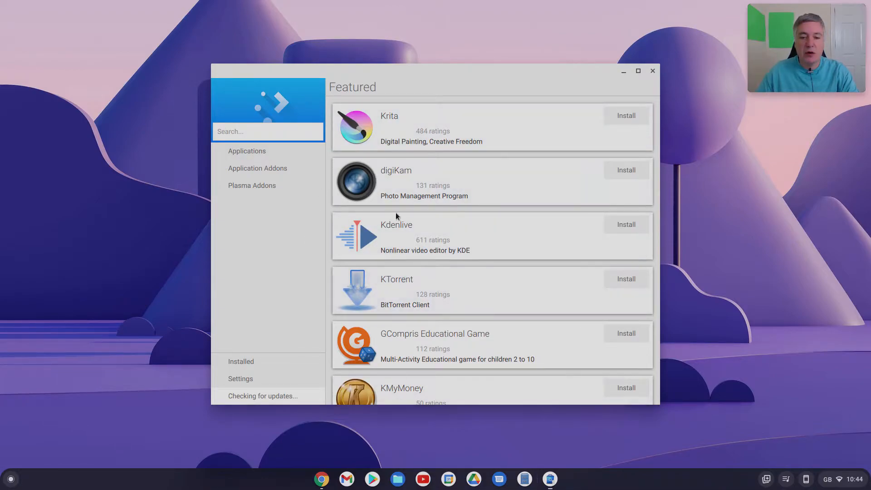
mouse_move(200, 235)
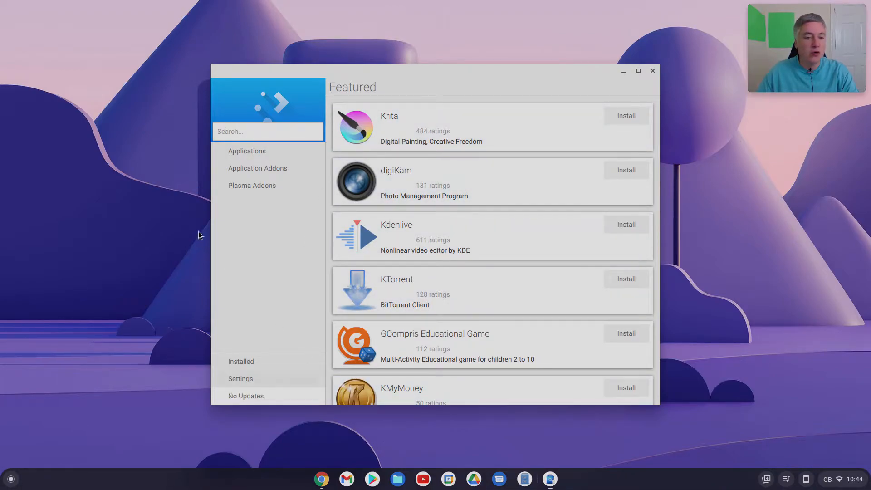
mouse_move(440, 233)
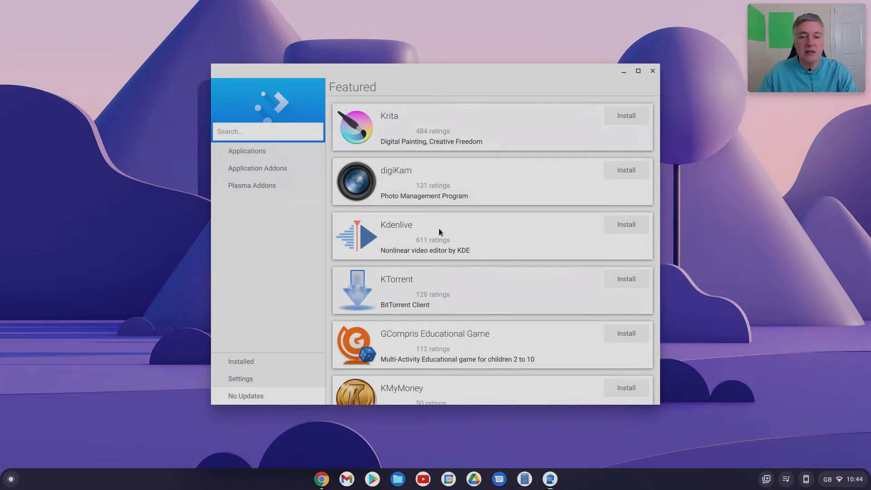
mouse_move(579, 219)
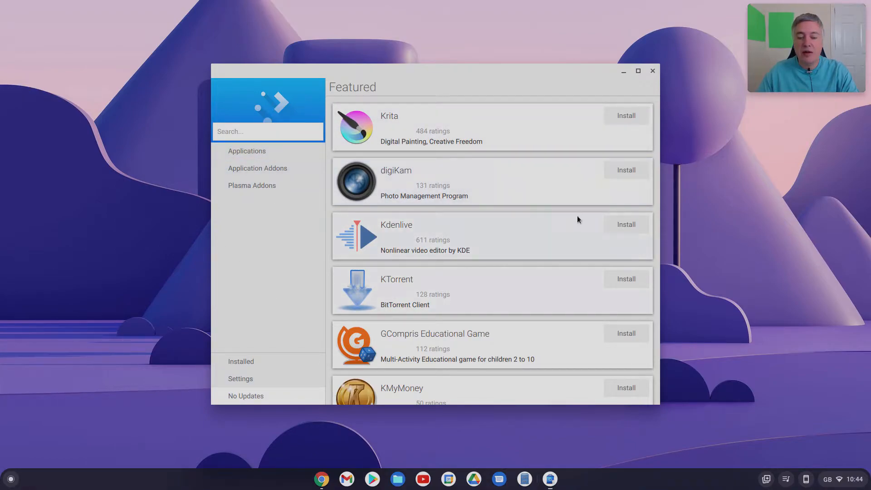
mouse_move(540, 261)
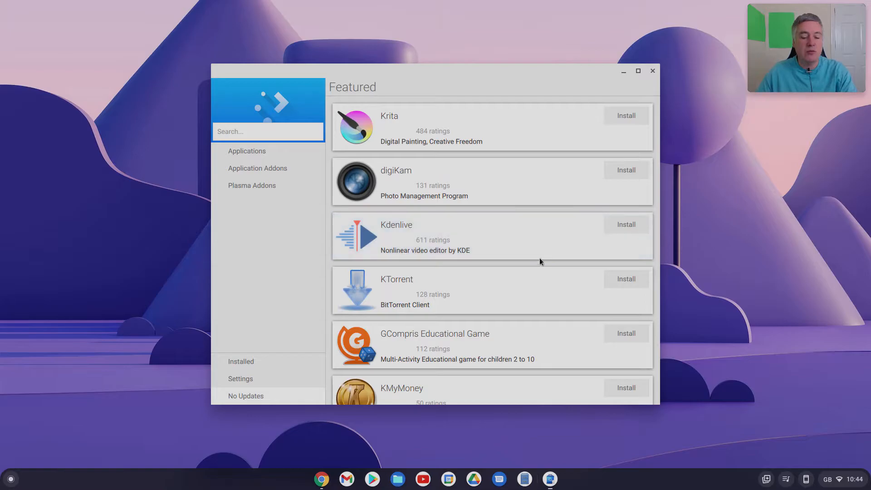
mouse_move(640, 60)
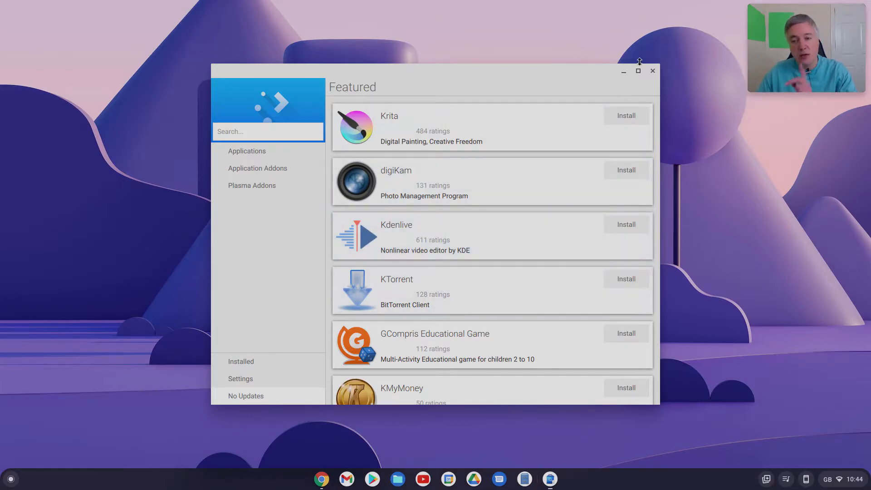
- Close the Discover software store after its update check reports no updates
click(653, 71)
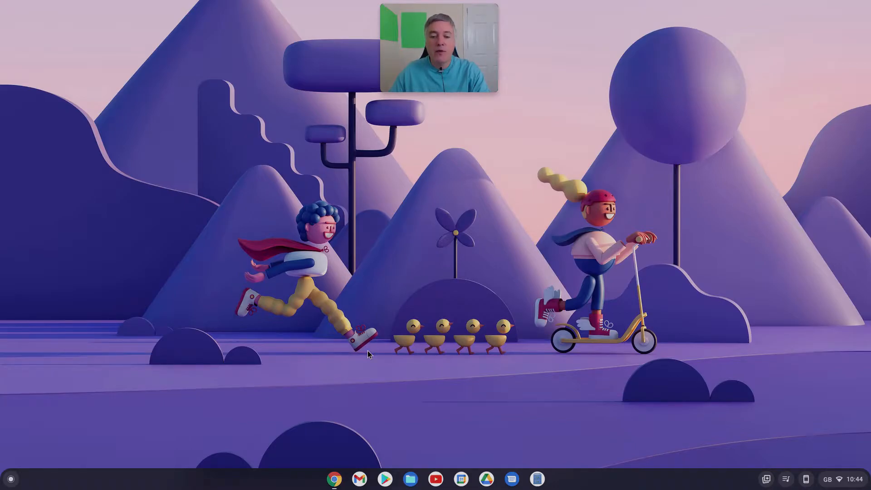
mouse_move(7, 476)
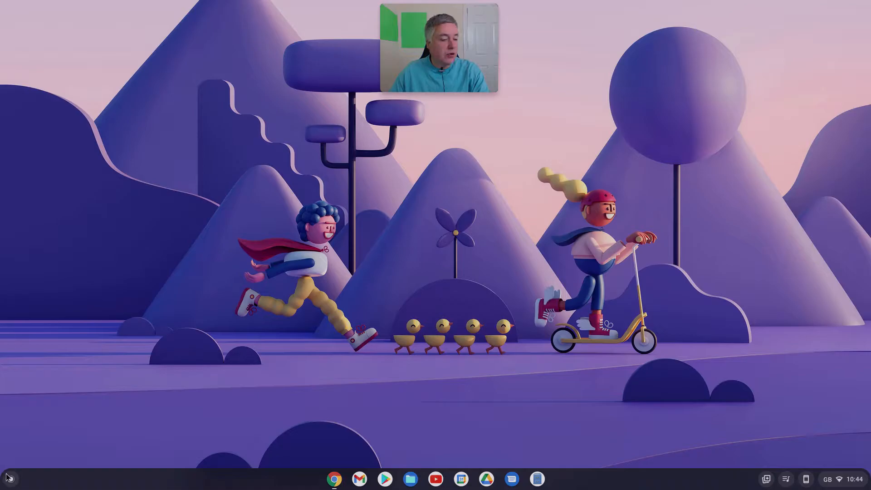
mouse_move(450, 218)
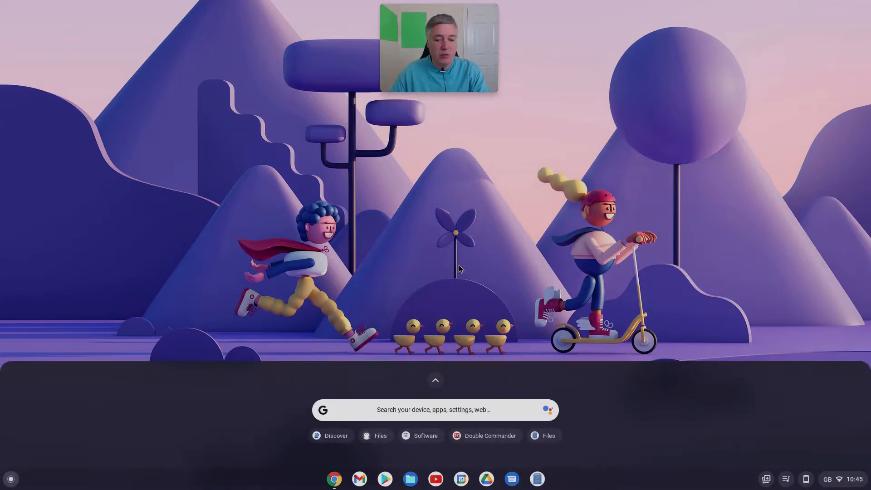
- Expand the launcher to all apps and start the Terminal from the Linux apps folder
click(436, 380)
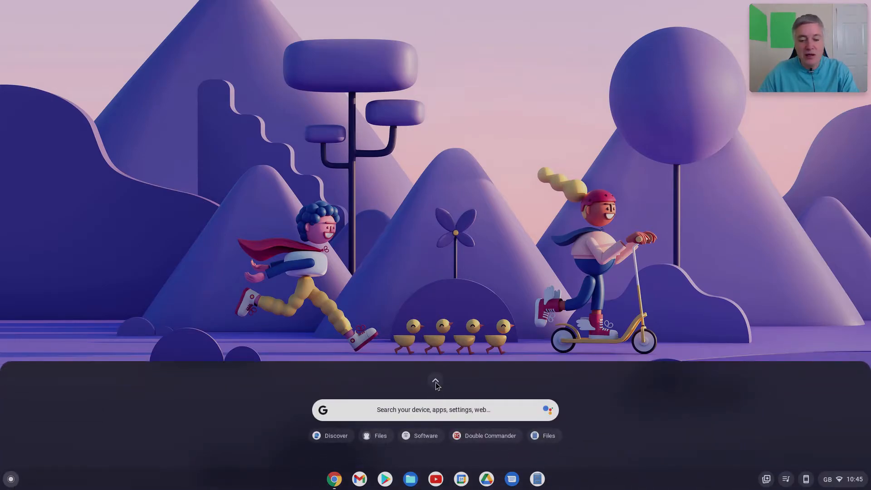
click(436, 382)
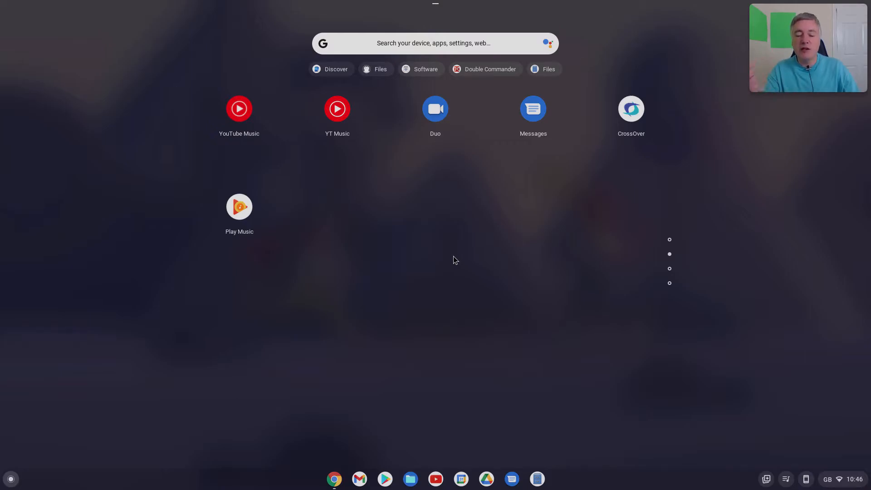
mouse_move(468, 279)
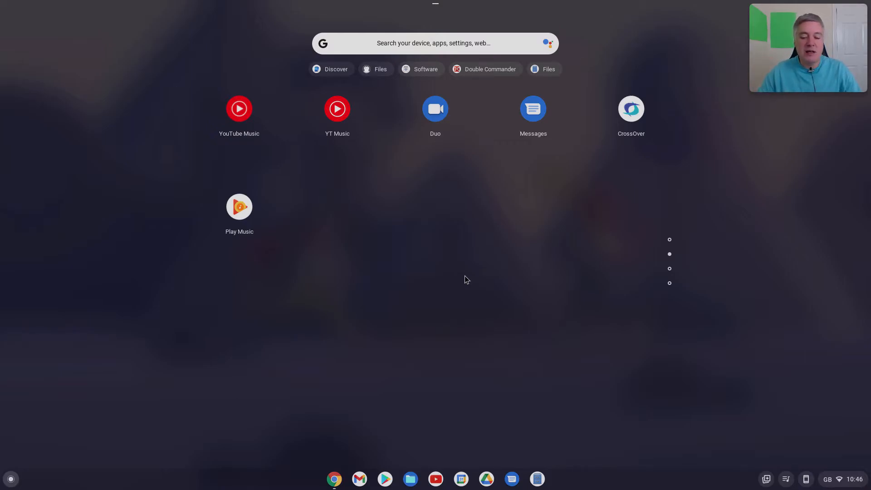
mouse_move(442, 269)
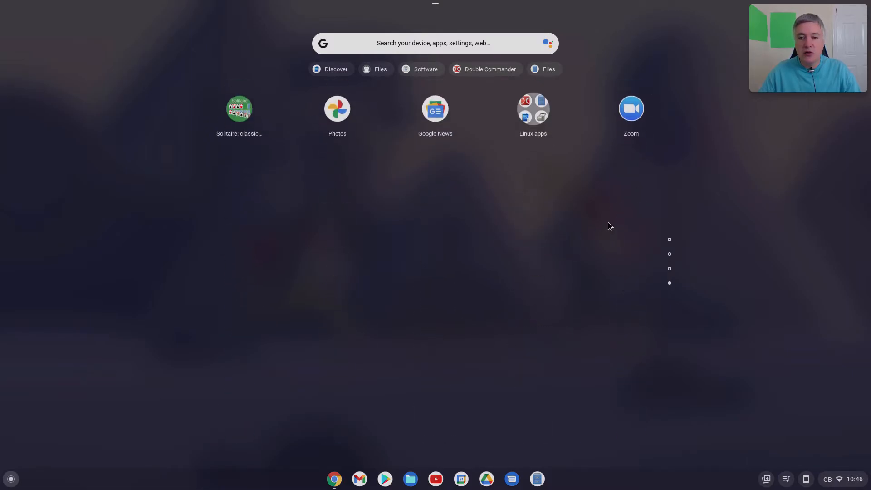
click(534, 109)
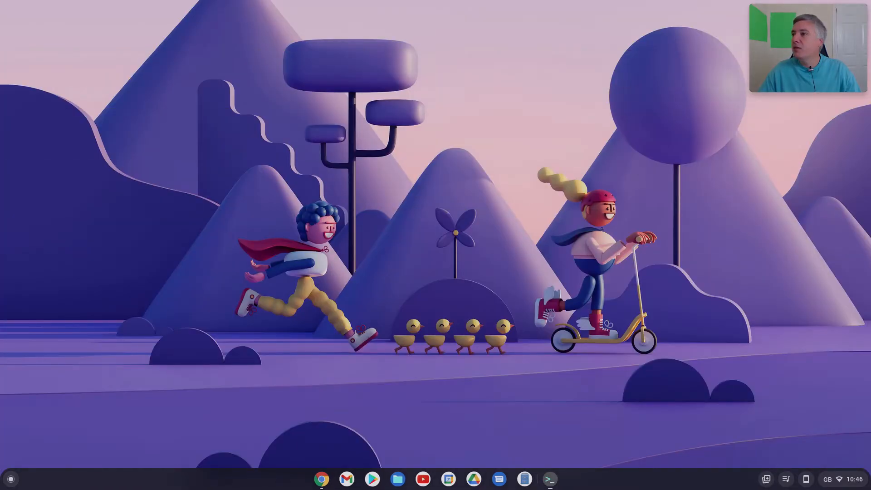
- Focus the terminal and enter 'sudo apt install' at the penguin prompt
click(551, 479)
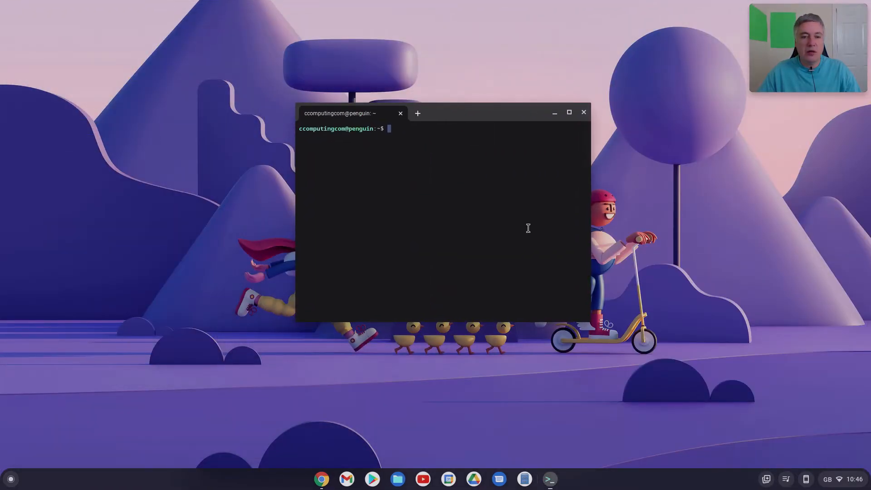
mouse_move(531, 209)
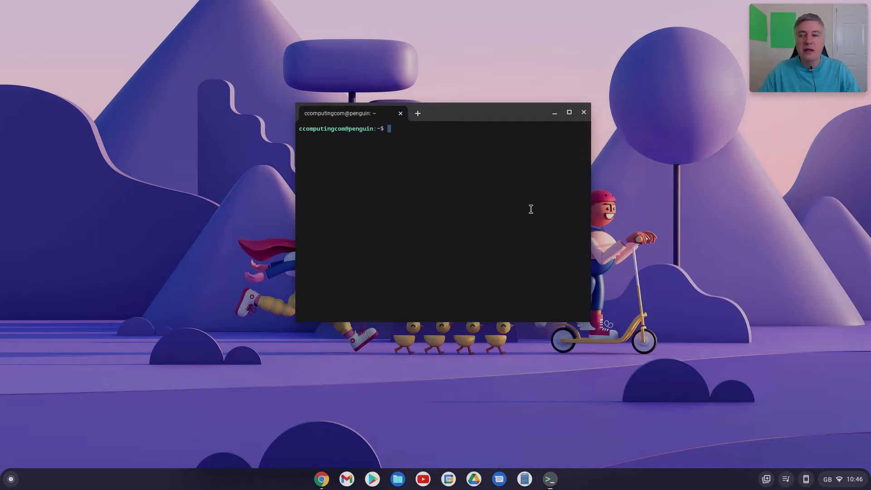
mouse_move(565, 162)
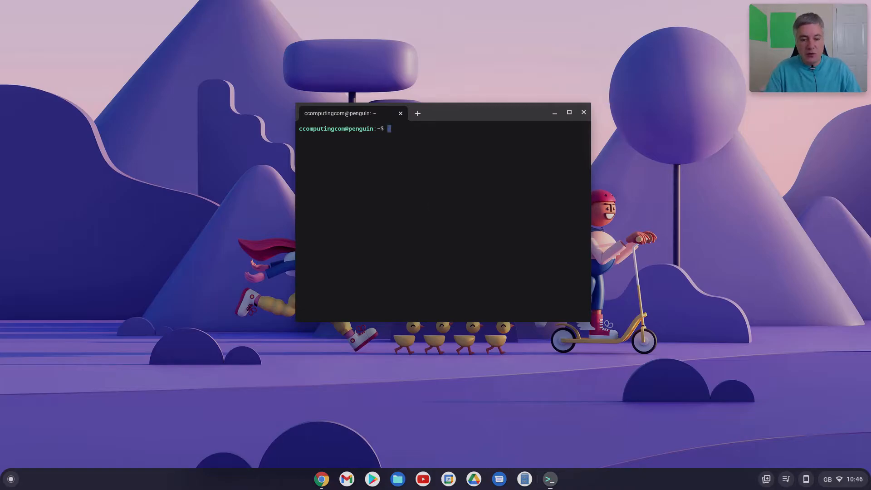
text(sudo a)
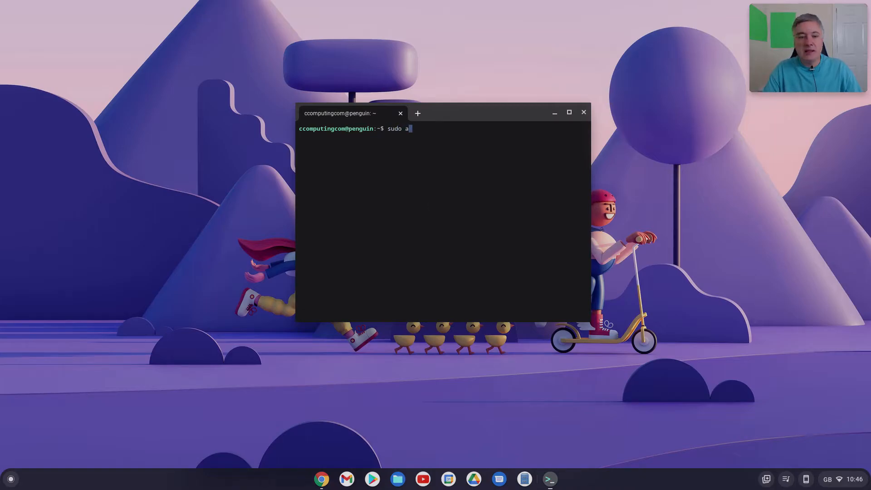
text(pt)
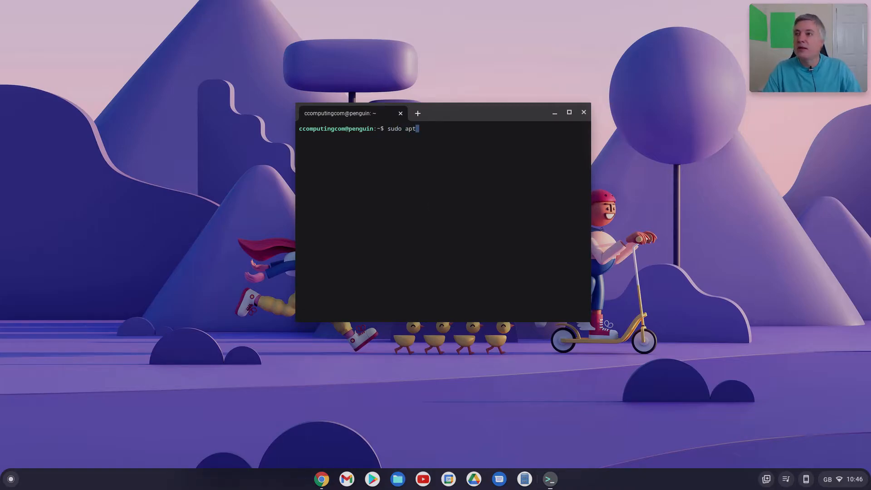
text(install)
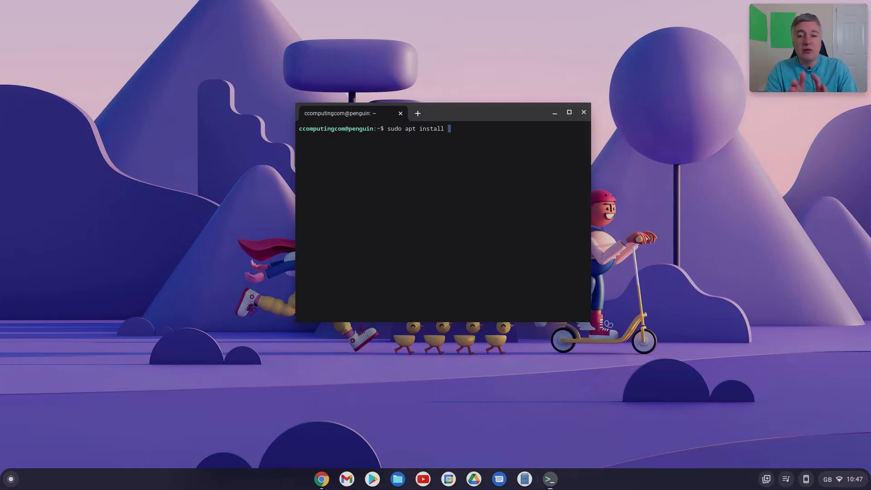
- Add 'libreoffice' to the command and run it, reaching the 225-package Y/n prompt
text(li)
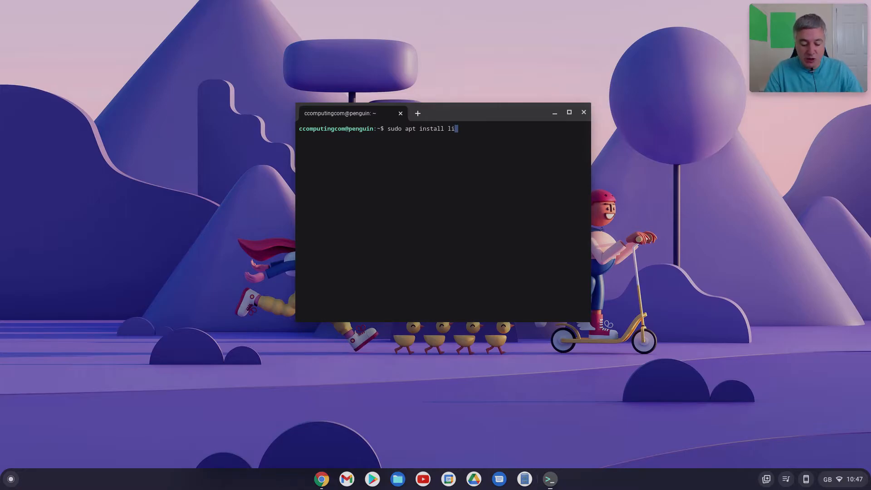
text(breoffic)
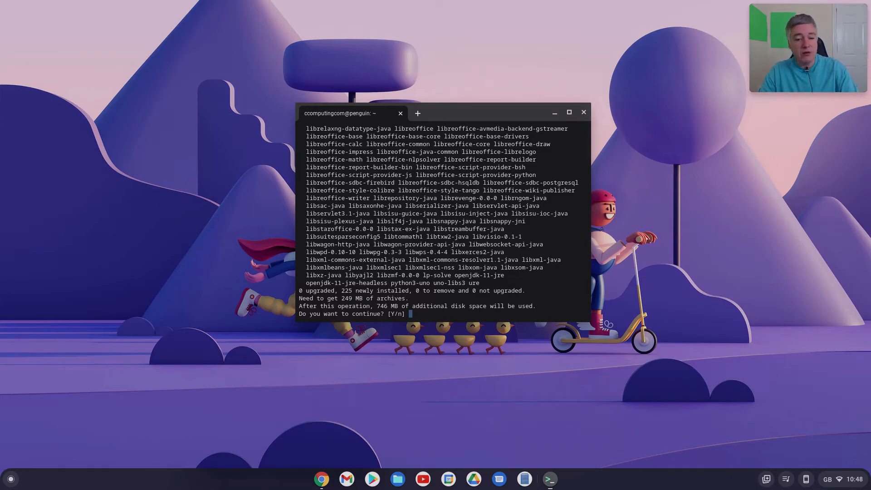
- Confirm with 'y', let LibreOffice install, then discard the leftover command with Ctrl+C
text(y)
text(sudo apt install)
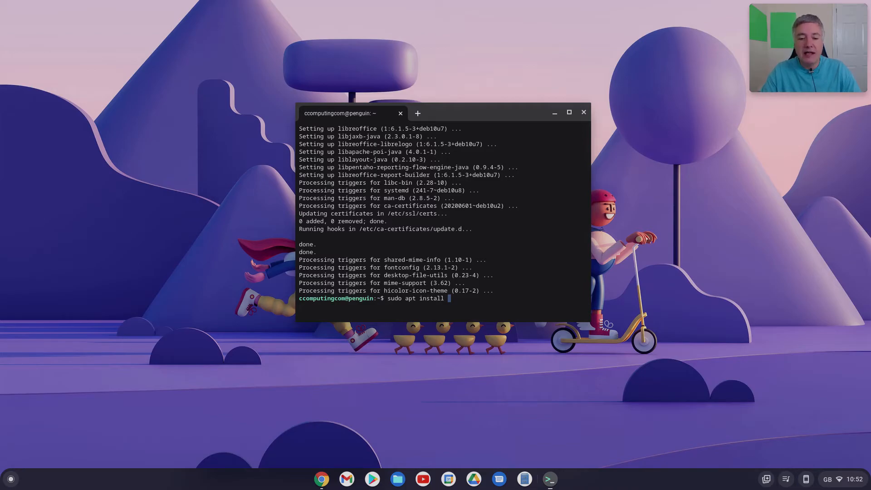
key(ctrl+c)
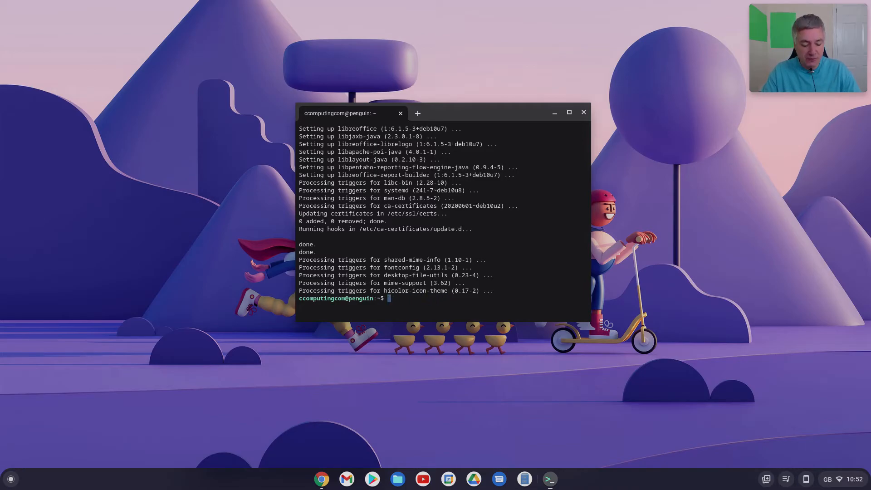
- Close the terminal and show the launcher's last app page with LibreOffice Calc
click(583, 112)
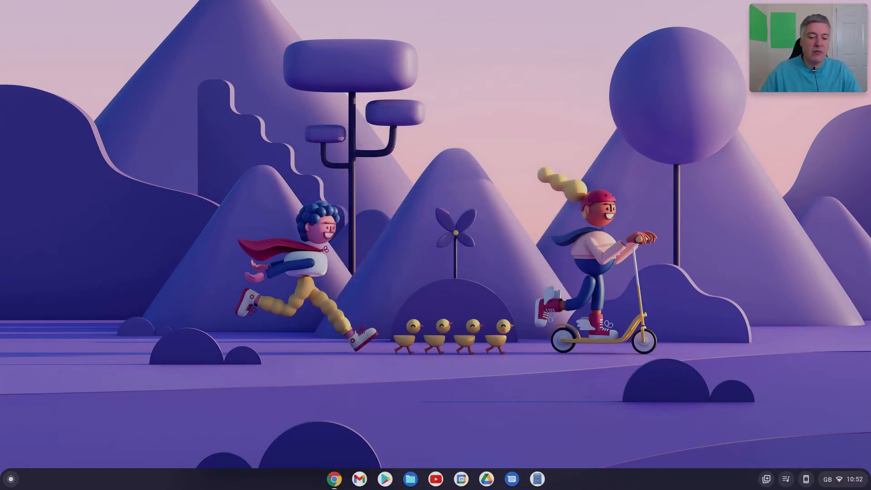
click(18, 478)
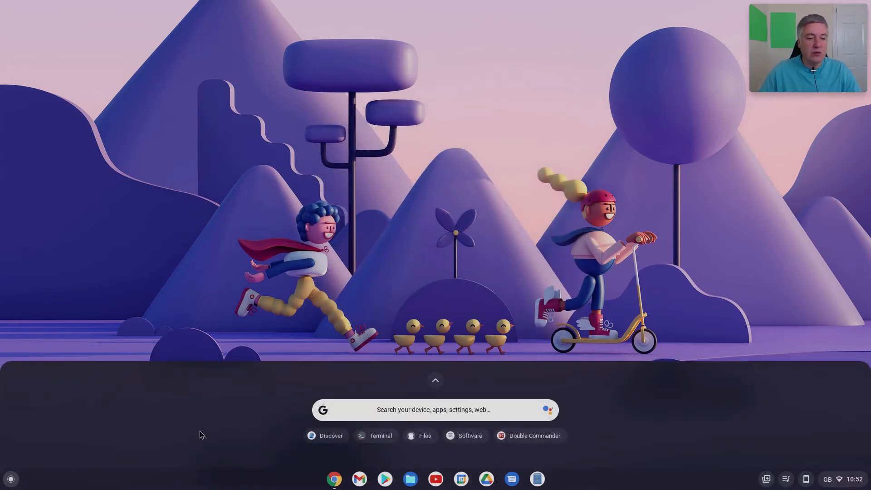
click(436, 381)
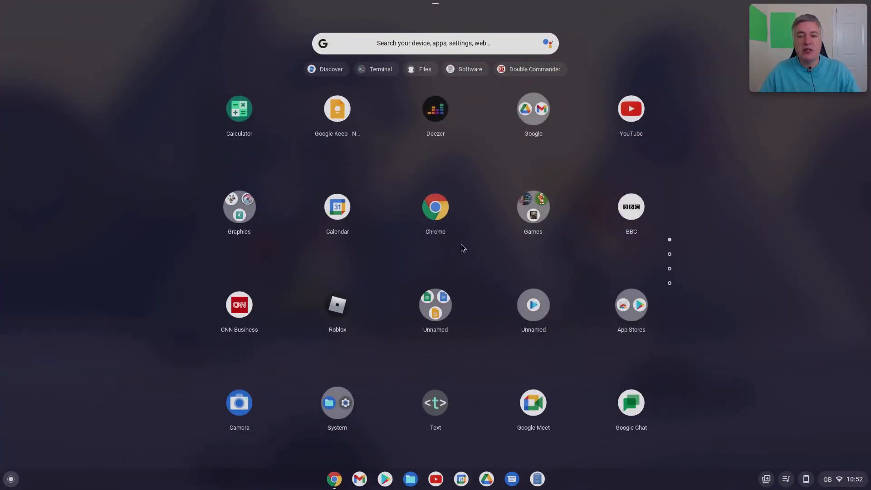
scroll(left, 3)
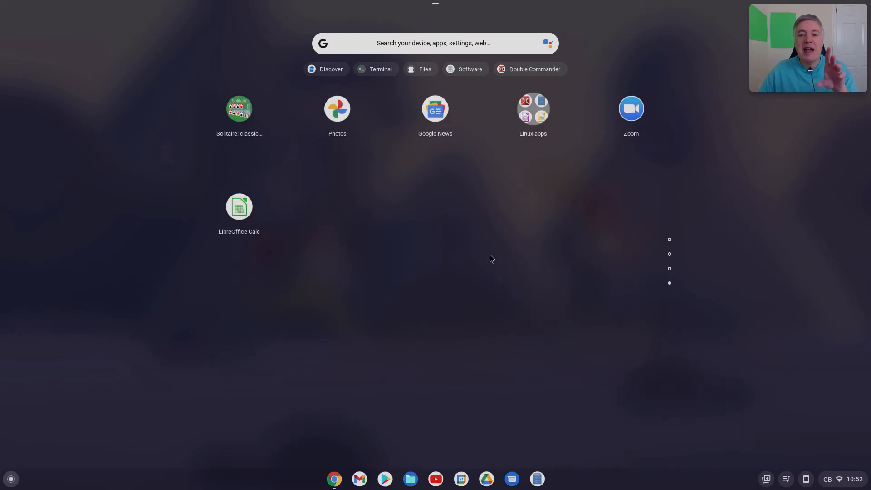
- Open the Linux apps folder listing LibreOffice Writer, Impress, Draw and Base
click(534, 109)
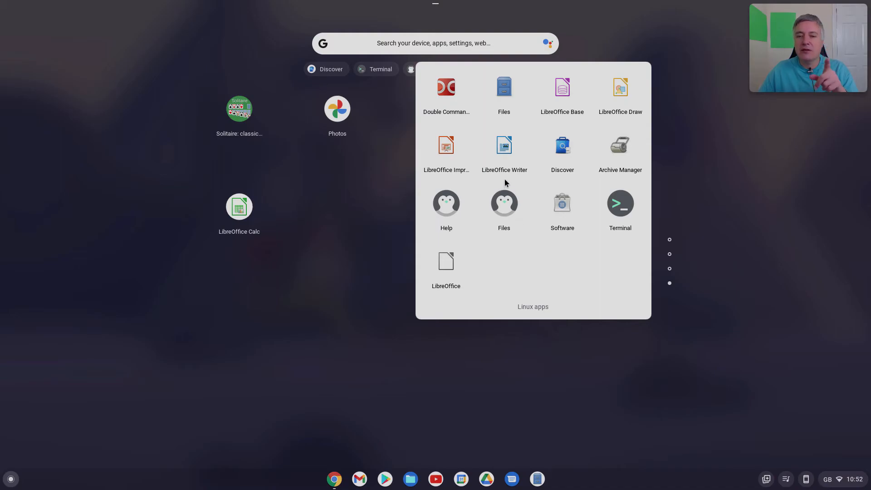
mouse_move(525, 96)
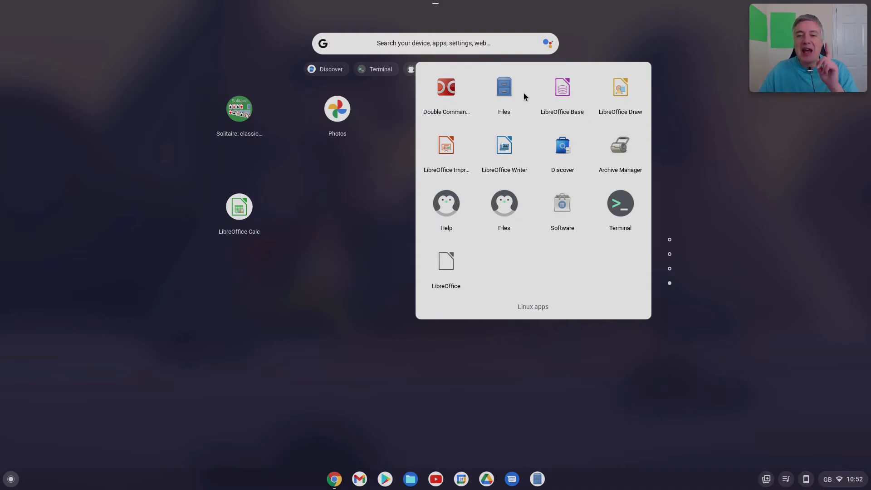
mouse_move(621, 101)
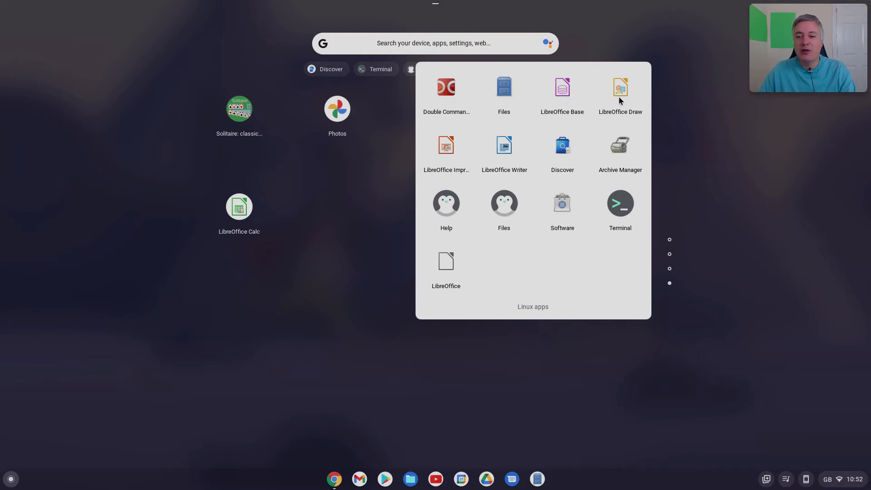
mouse_move(552, 123)
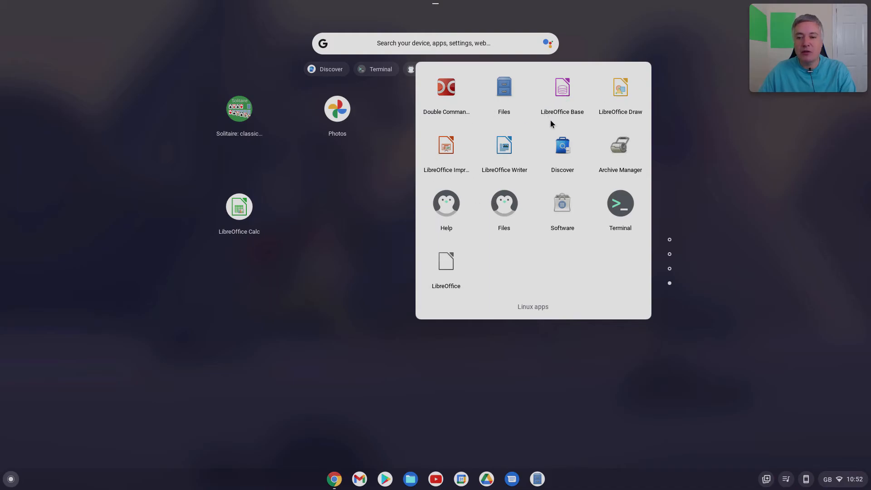
mouse_move(592, 127)
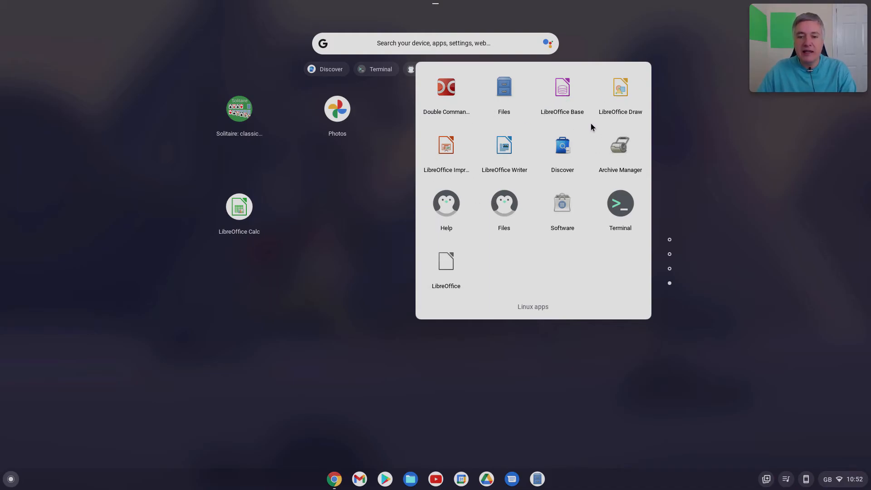
mouse_move(562, 93)
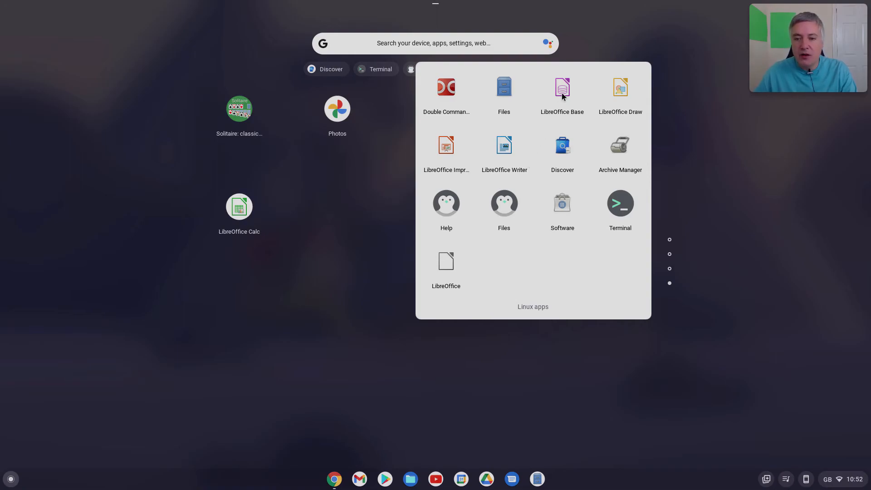
mouse_move(456, 177)
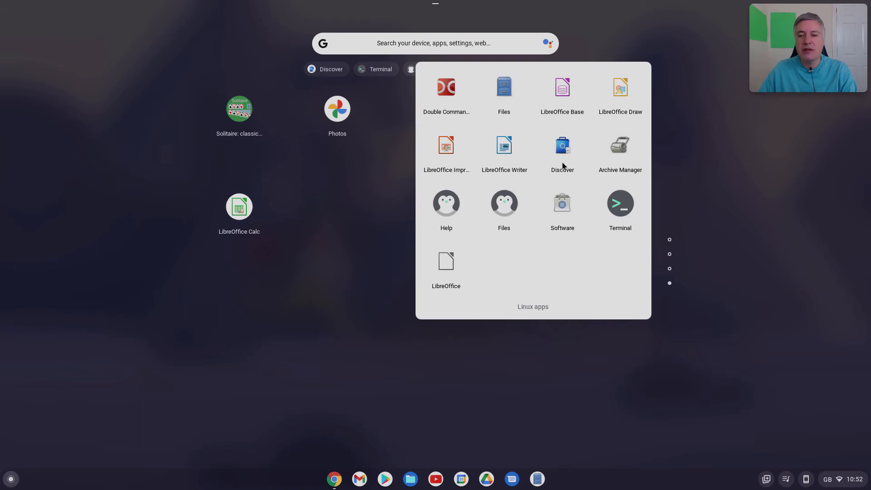
mouse_move(633, 85)
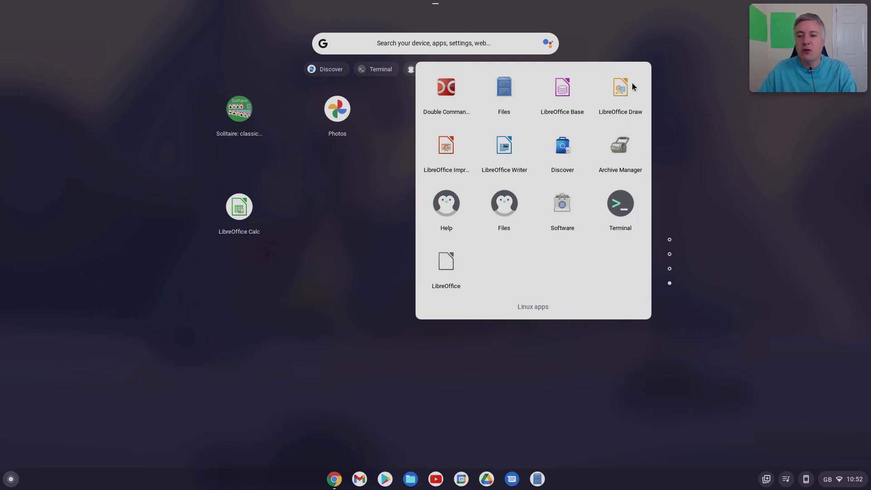
mouse_move(515, 145)
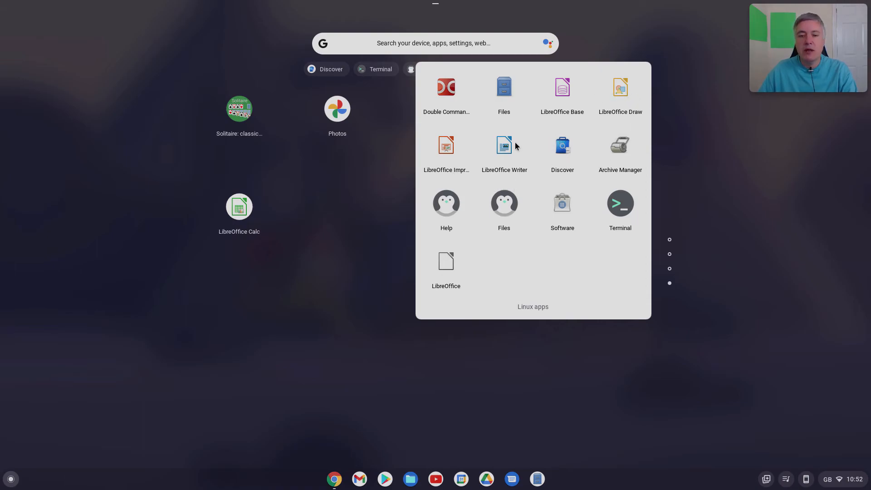
mouse_move(522, 209)
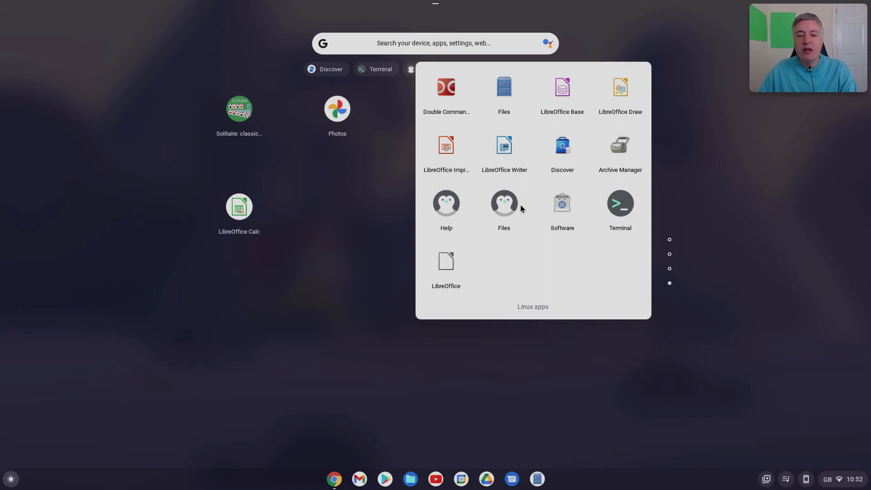
mouse_move(537, 175)
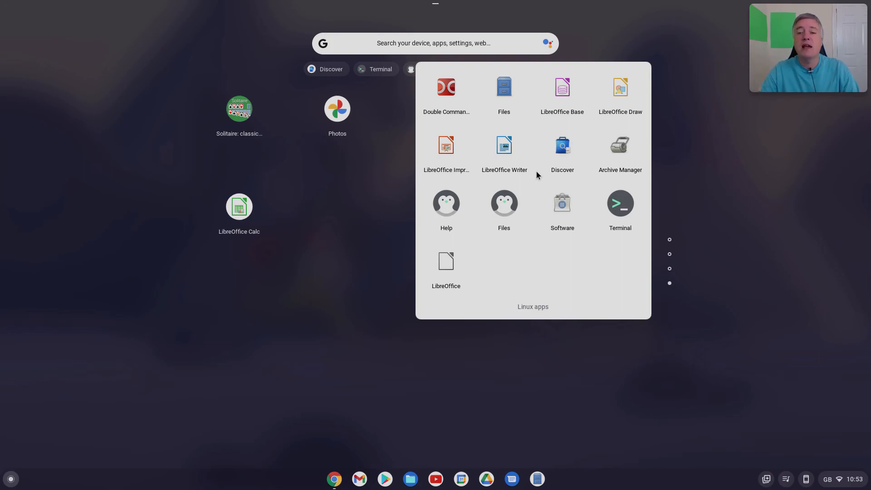
mouse_move(554, 125)
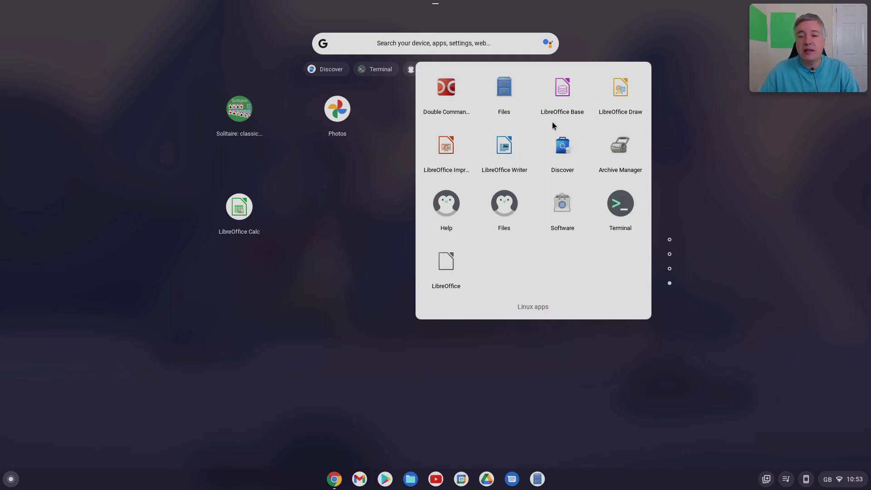
mouse_move(564, 102)
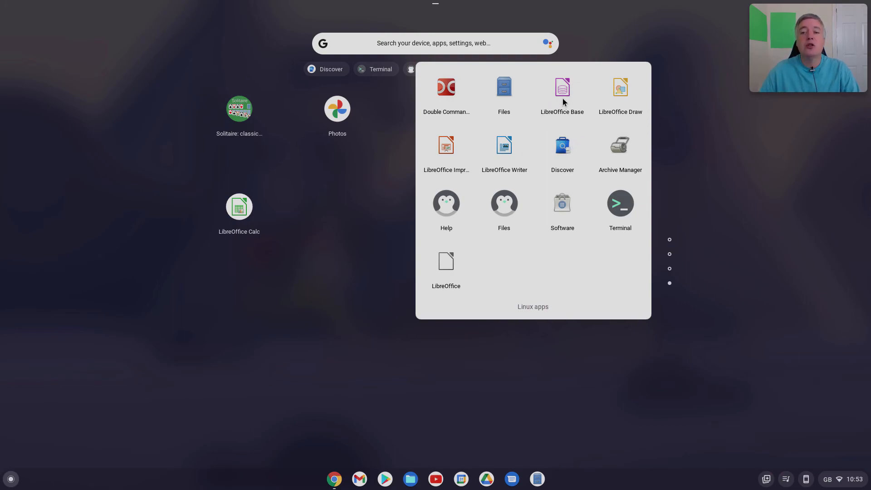
mouse_move(563, 96)
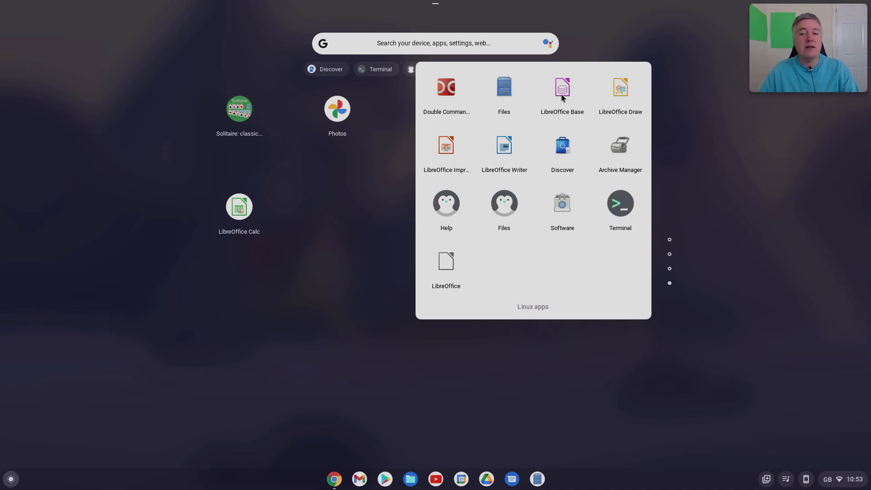
mouse_move(374, 199)
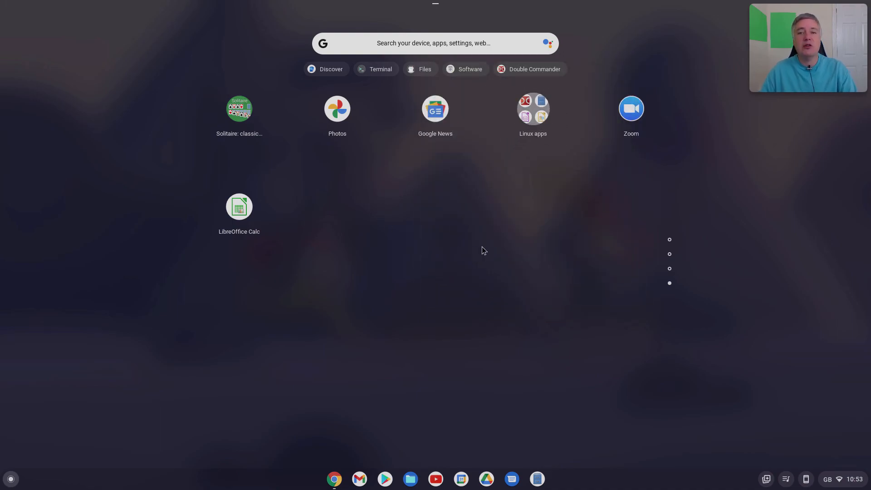
mouse_move(549, 387)
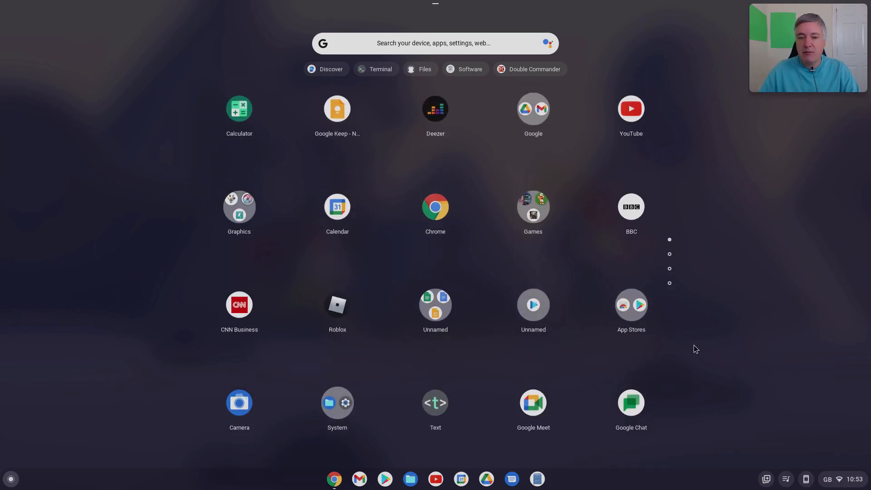
mouse_move(144, 442)
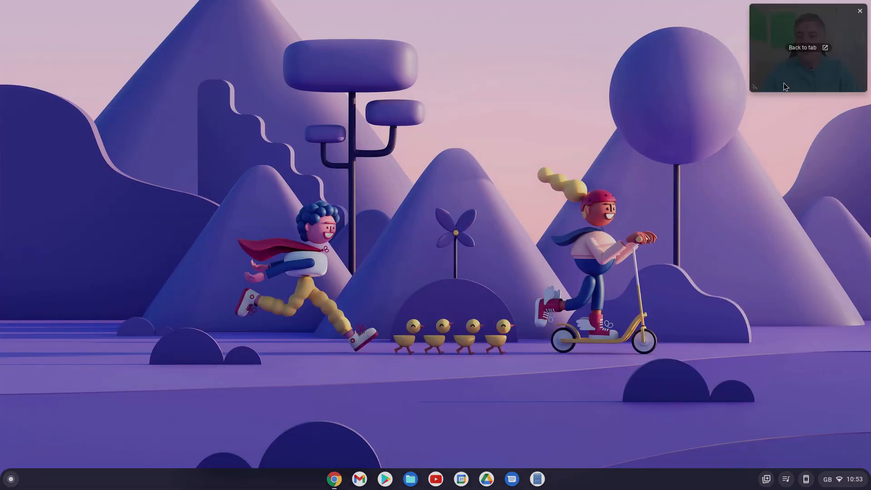
- Dismiss the Linux apps folder and launcher, returning to the bare desktop
drag(806, 50, 464, 70)
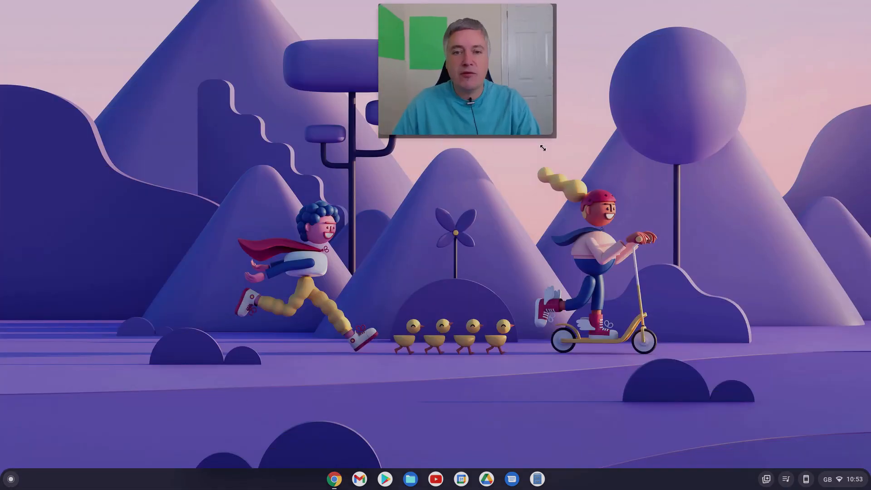